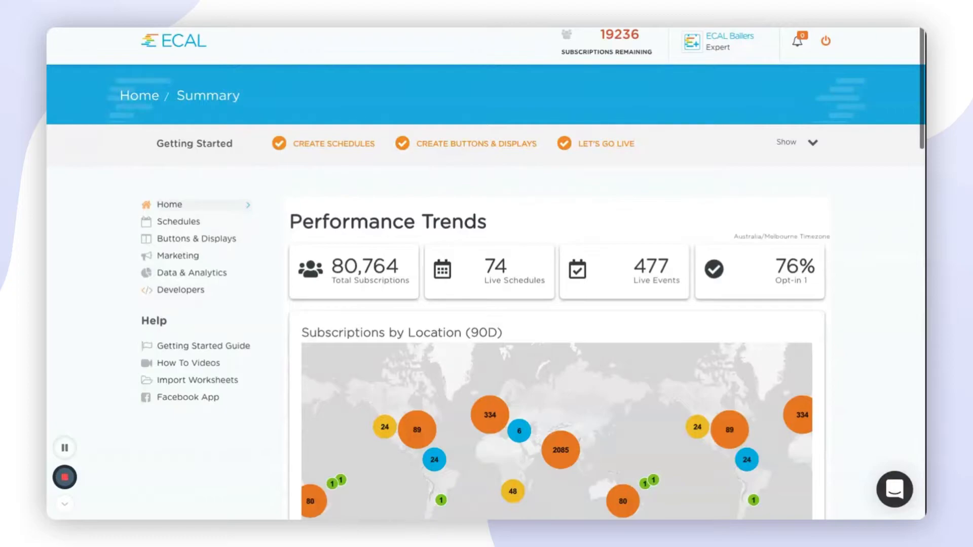
- Scroll the dashboard to the South Asia subscriptions map, New Subscriptions chart and Popular Locations
scroll(down, 3)
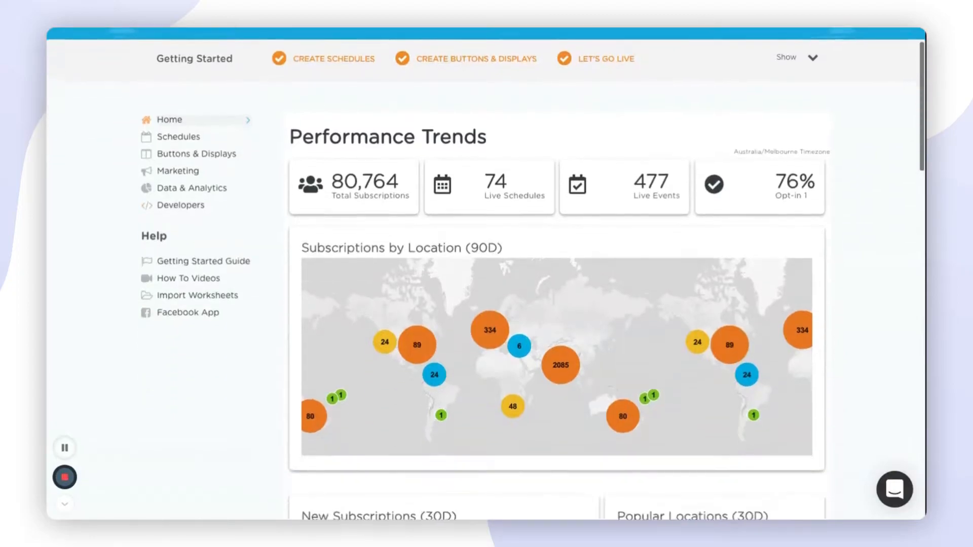
scroll(down, 3)
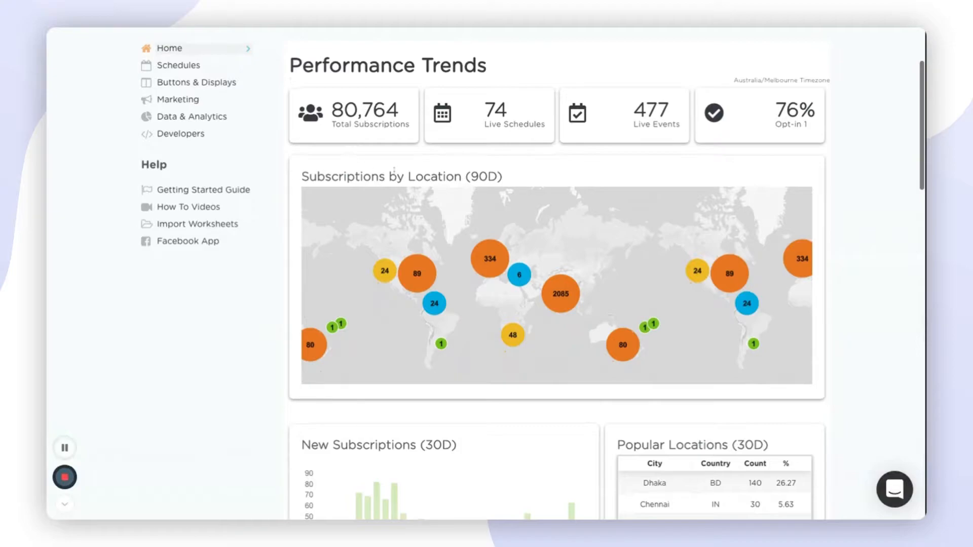
mouse_move(488, 138)
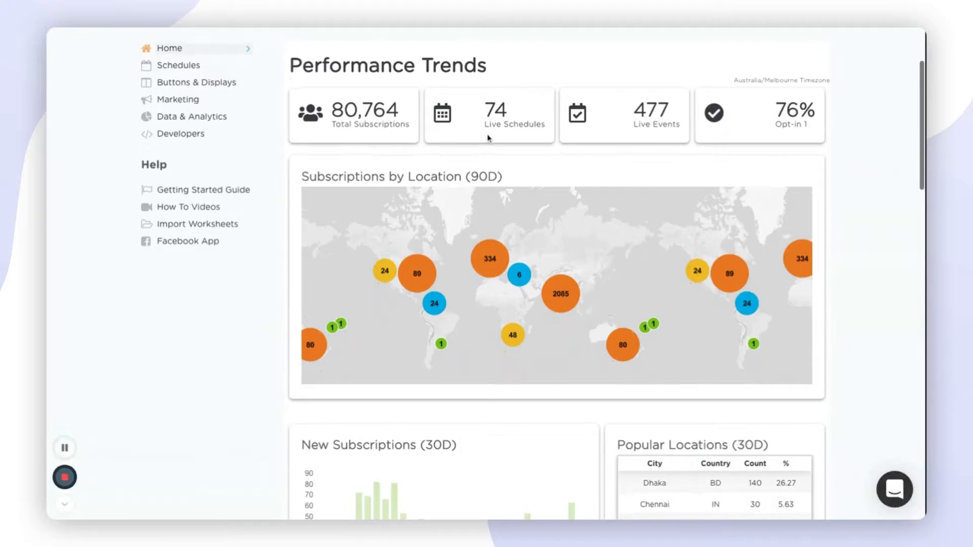
mouse_move(506, 157)
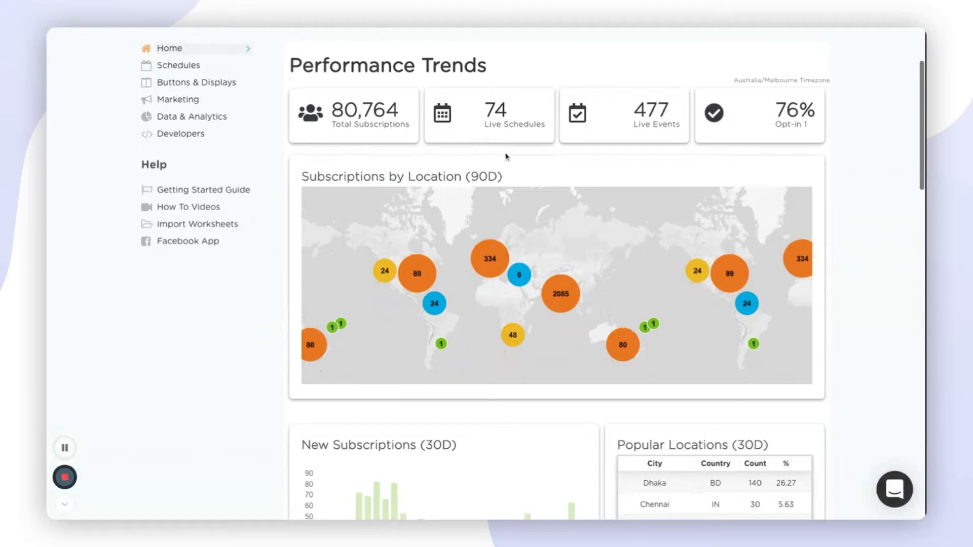
mouse_move(606, 143)
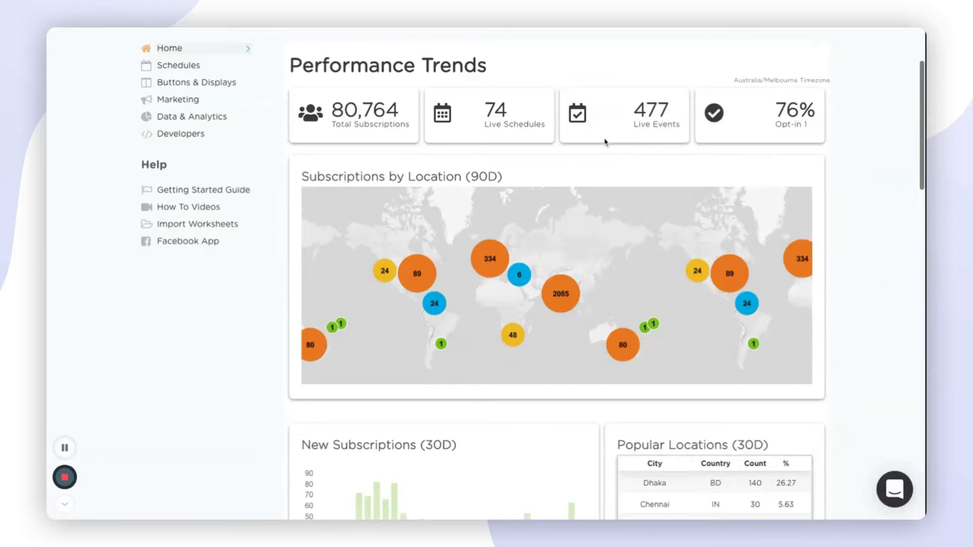
mouse_move(767, 139)
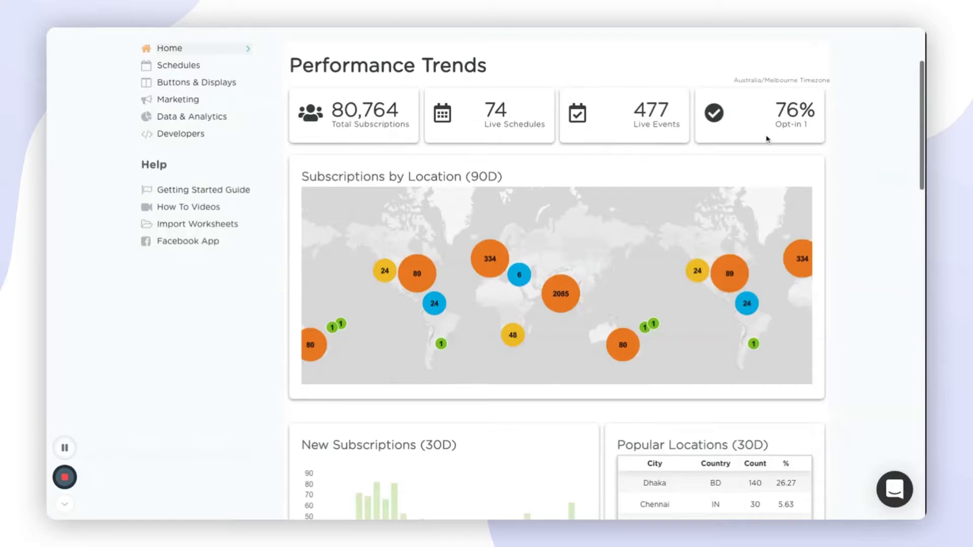
mouse_move(504, 276)
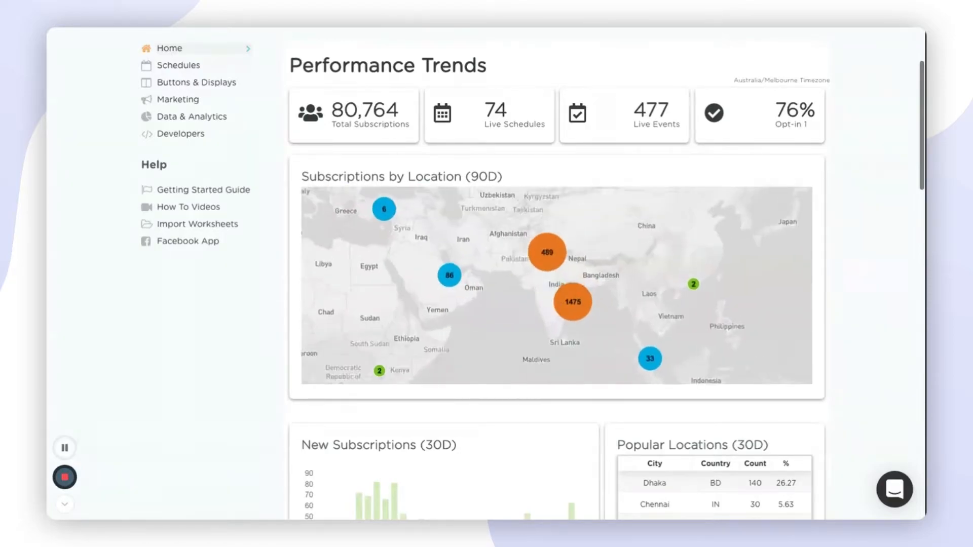
scroll(down, 3)
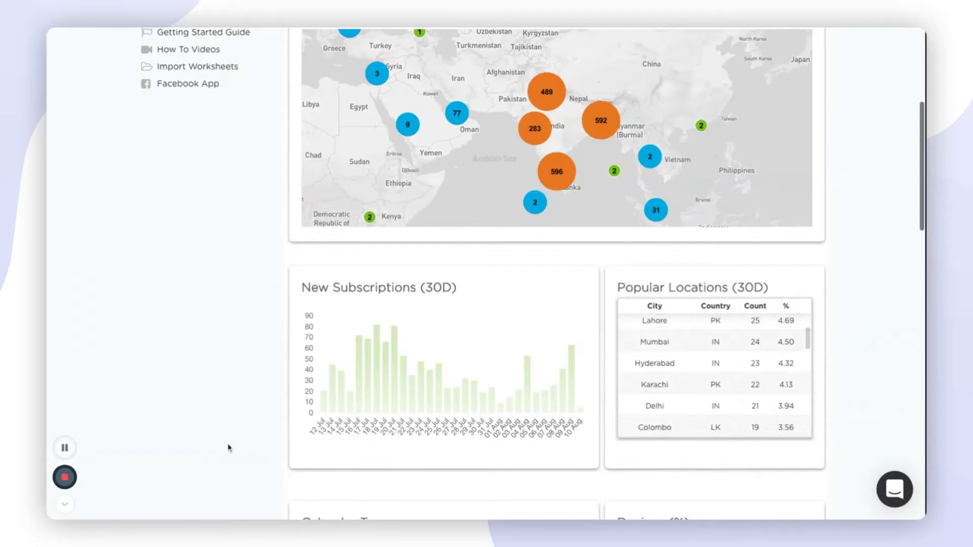
scroll(down, 3)
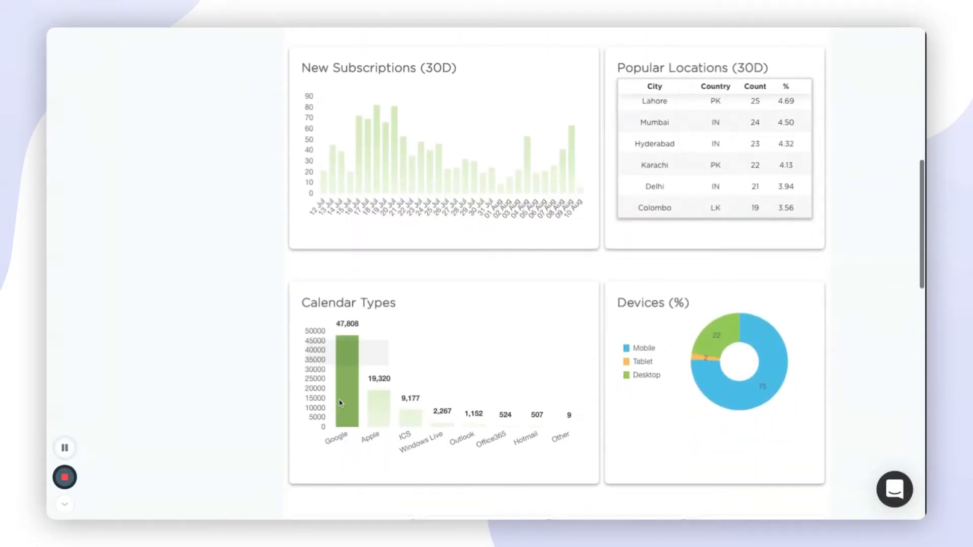
mouse_move(347, 402)
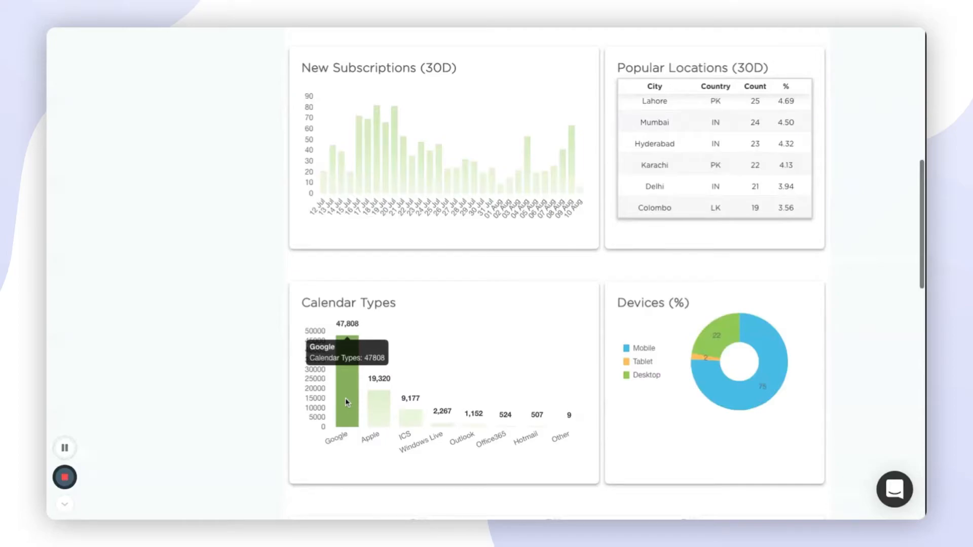
mouse_move(373, 417)
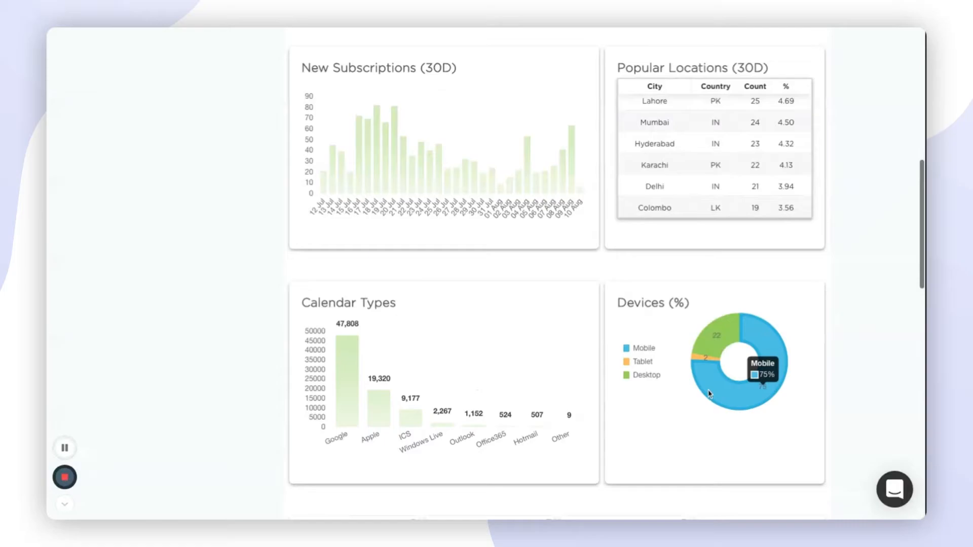
scroll(down, 3)
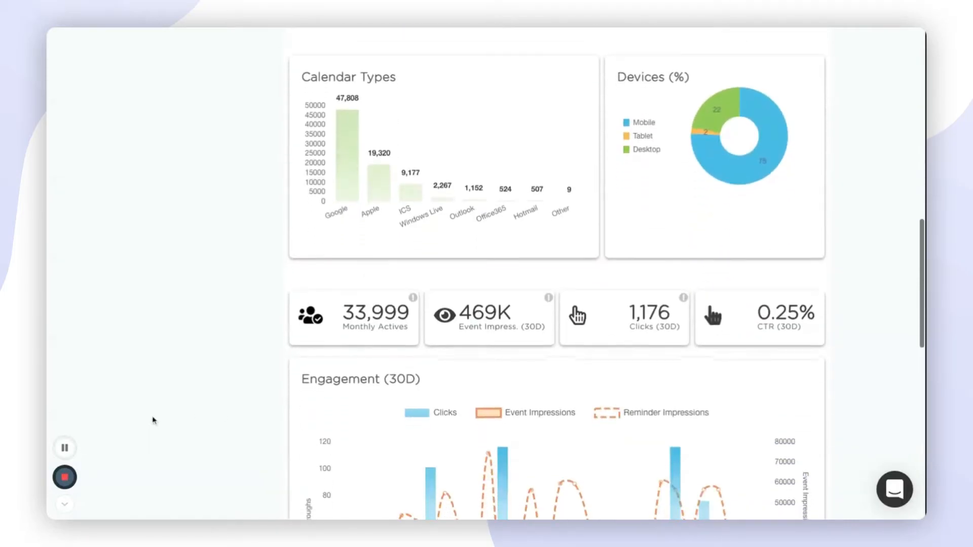
mouse_move(413, 298)
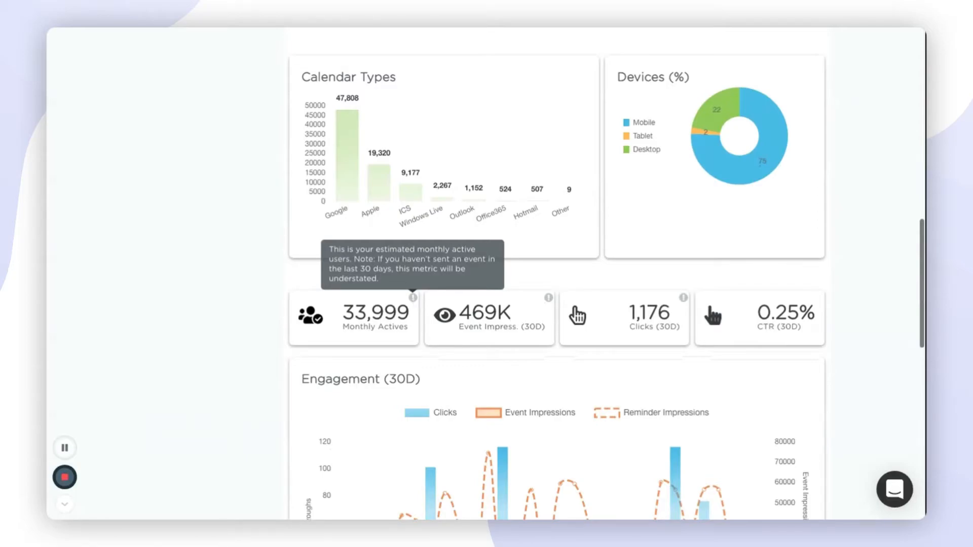
mouse_move(548, 298)
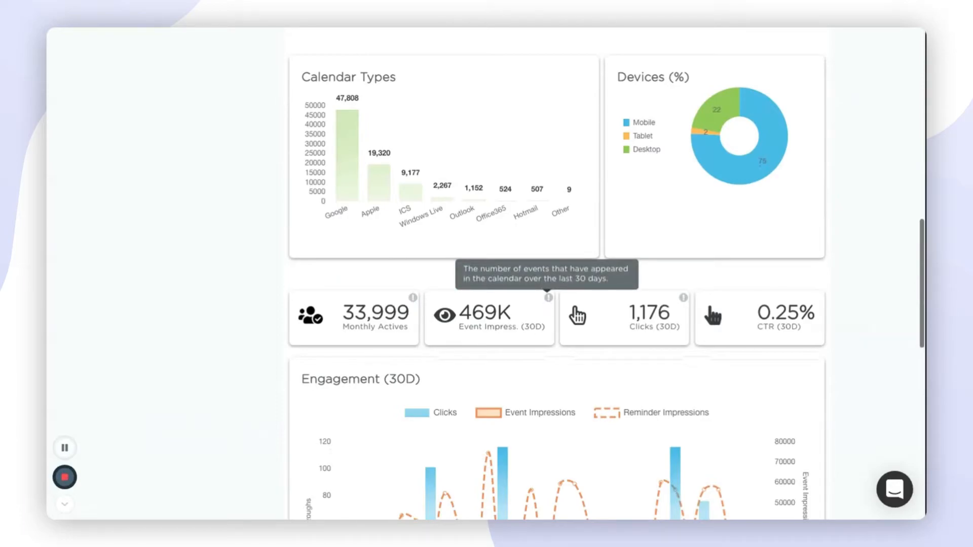
mouse_move(577, 337)
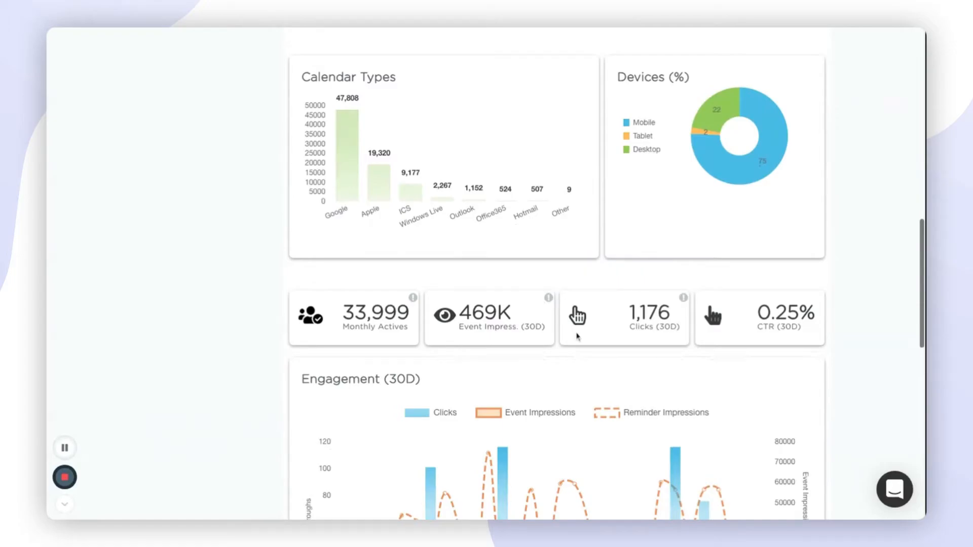
mouse_move(684, 298)
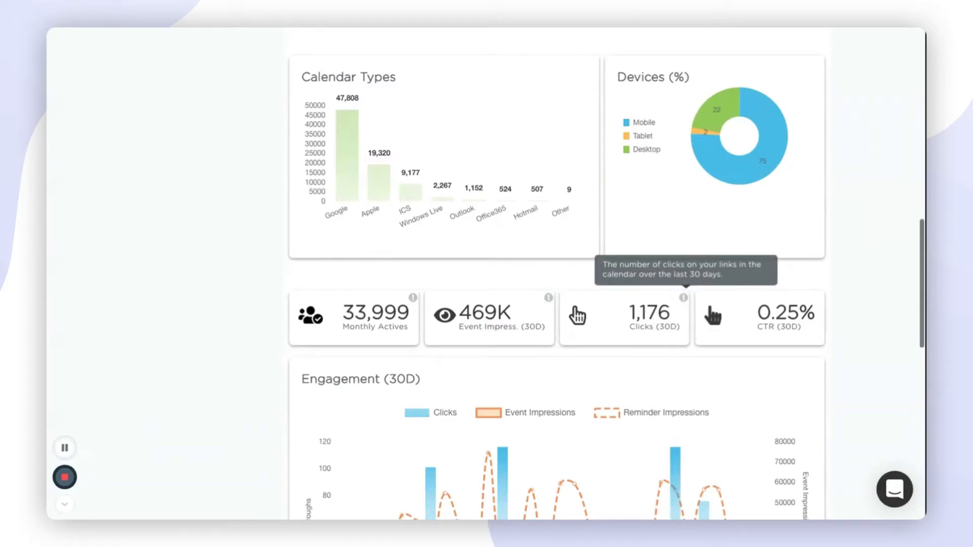
mouse_move(727, 338)
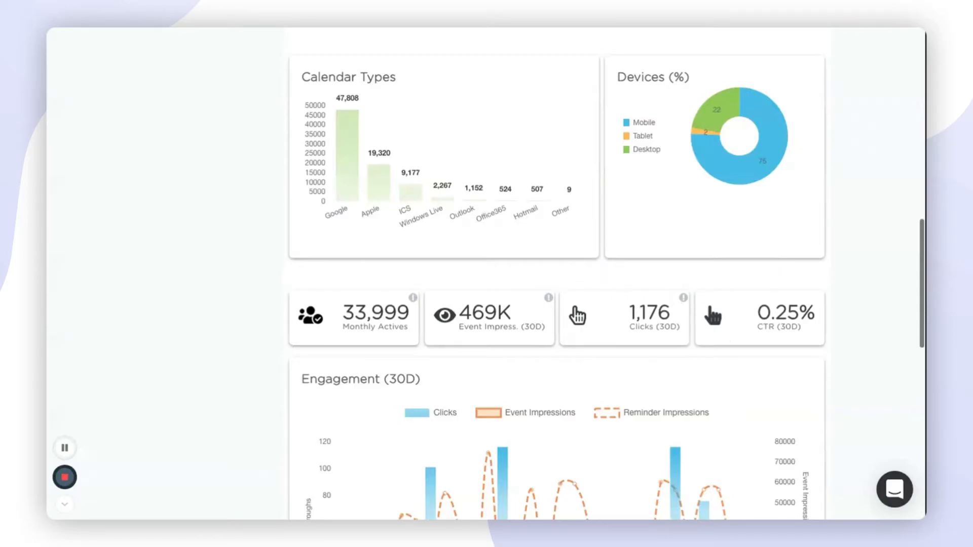
- Hide Clicks from the Engagement (30D) chart and scroll to Popular Links
scroll(down, 3)
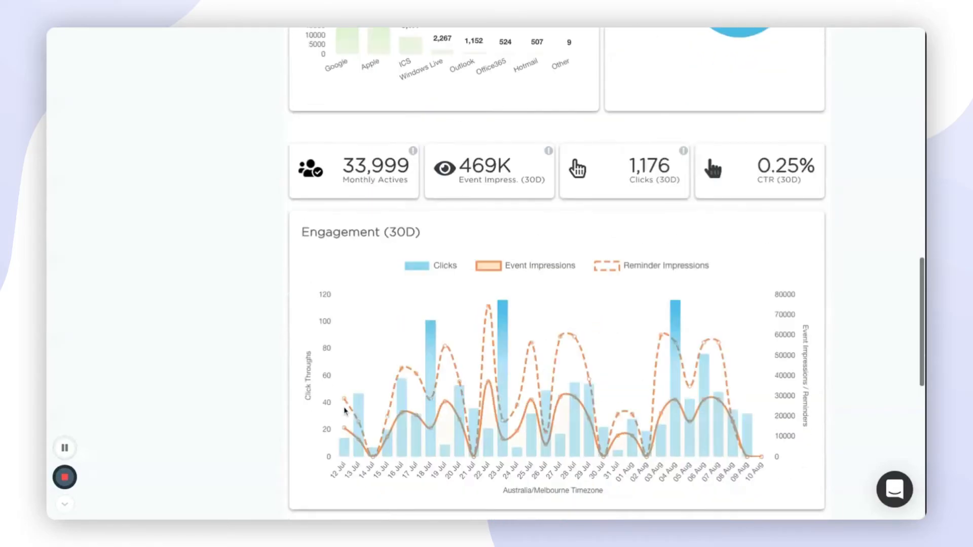
scroll(down, 3)
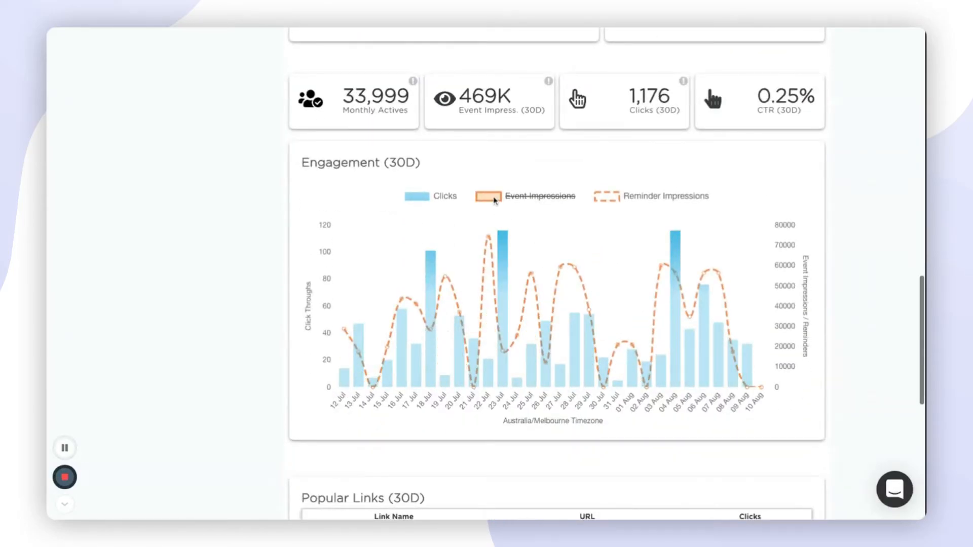
click(444, 196)
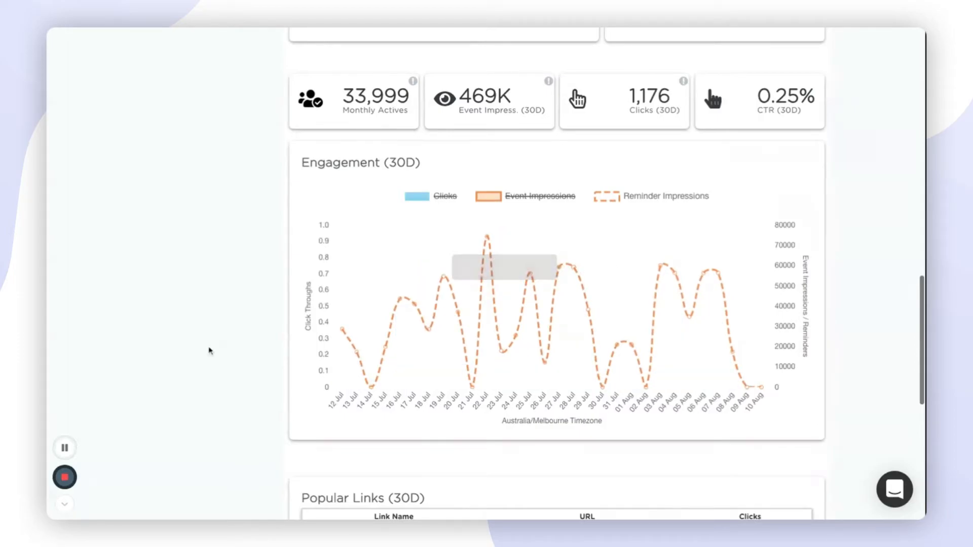
scroll(down, 3)
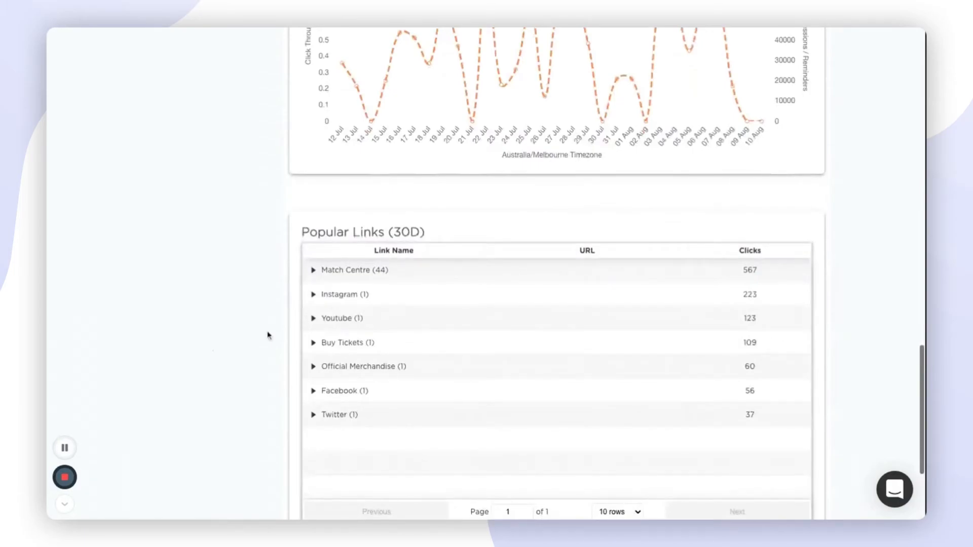
click(268, 255)
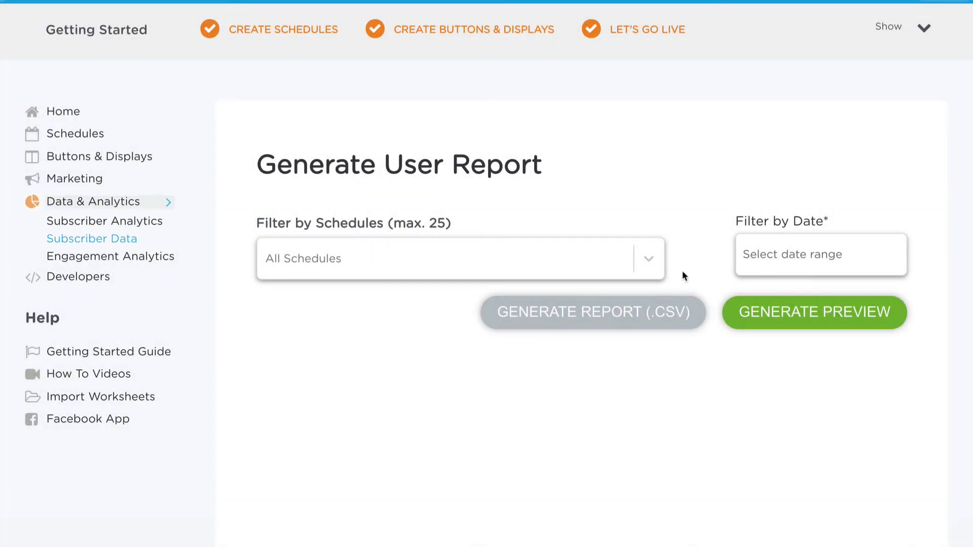
click(454, 258)
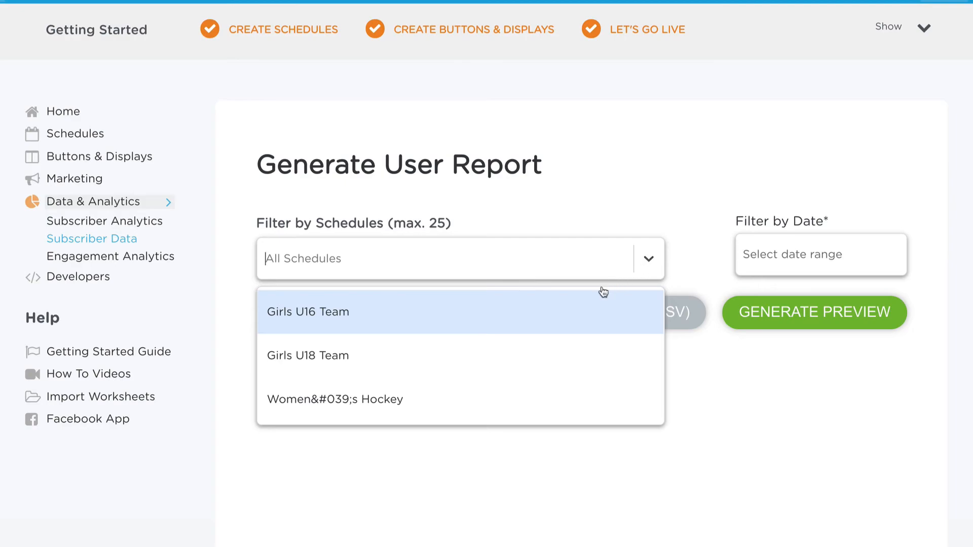
mouse_move(552, 398)
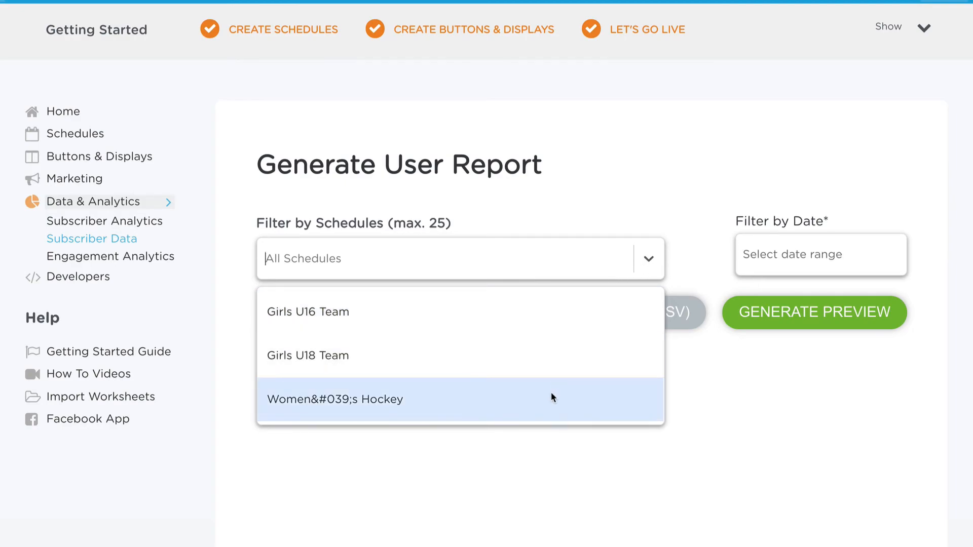
click(649, 258)
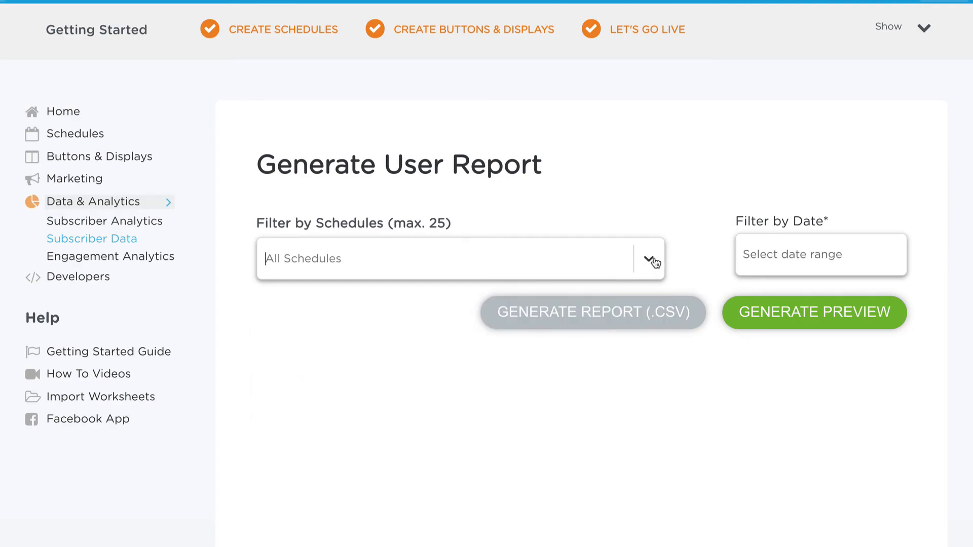